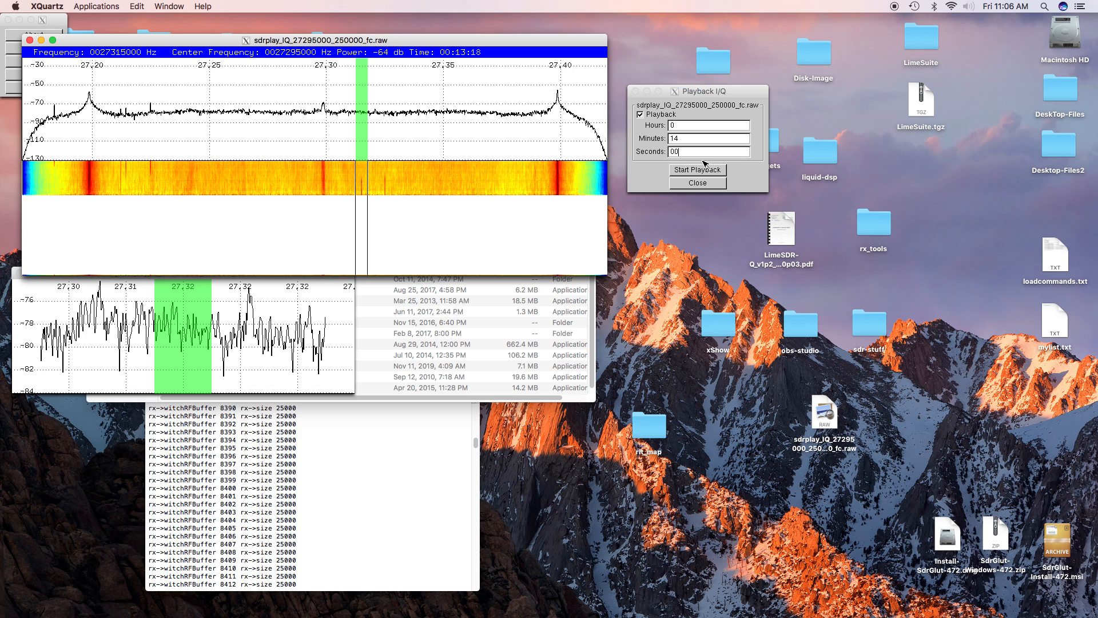
- Start playback of the recorded IQ file from the 14-minute position
left_click(696, 169)
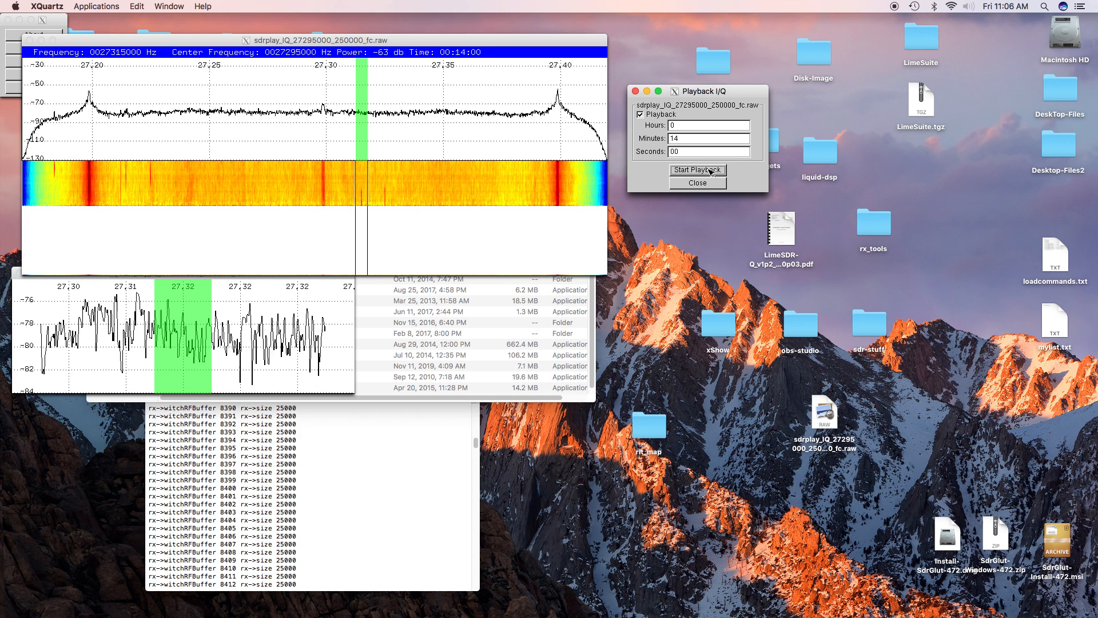